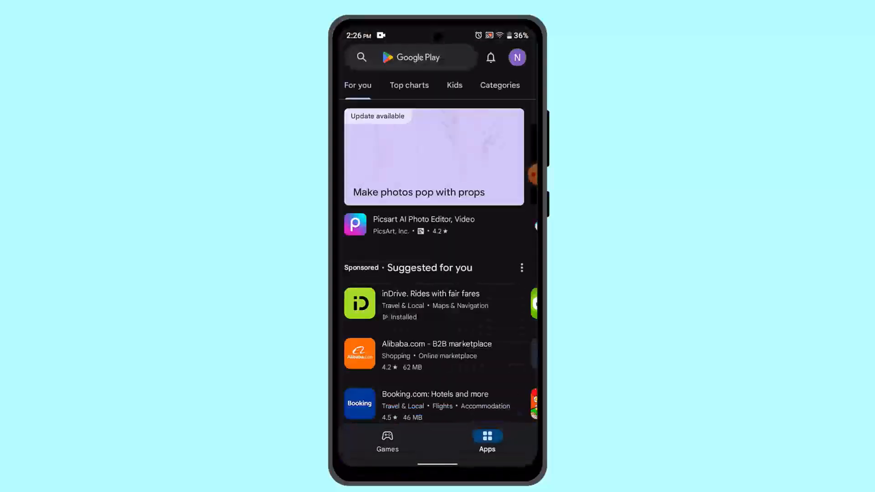
# Search the Play Store for 'bitcoin.com' and open the installed Bitcoin & Crypto DeFi Wallet
pyautogui.write('bitcoin.com')
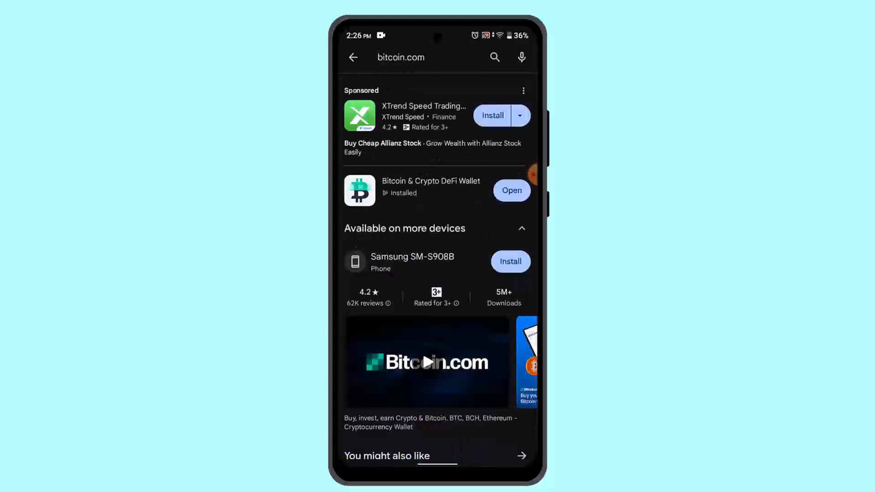
pyautogui.click(511, 191)
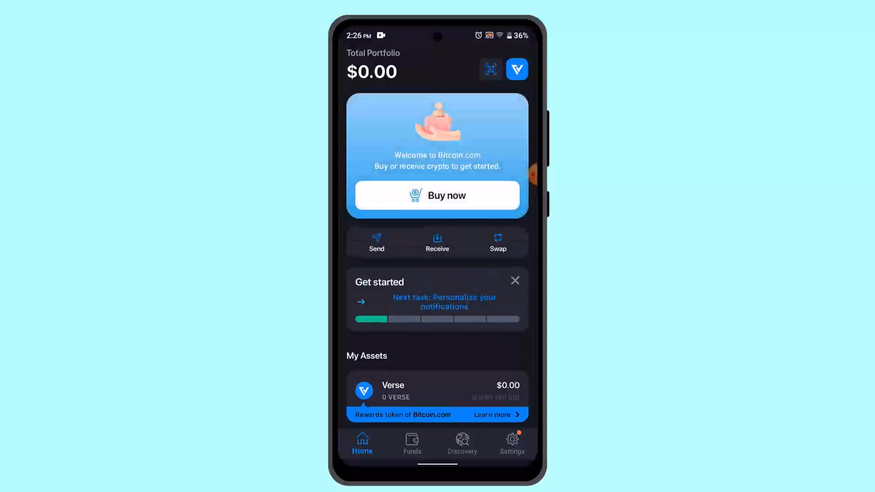
pyautogui.click(512, 442)
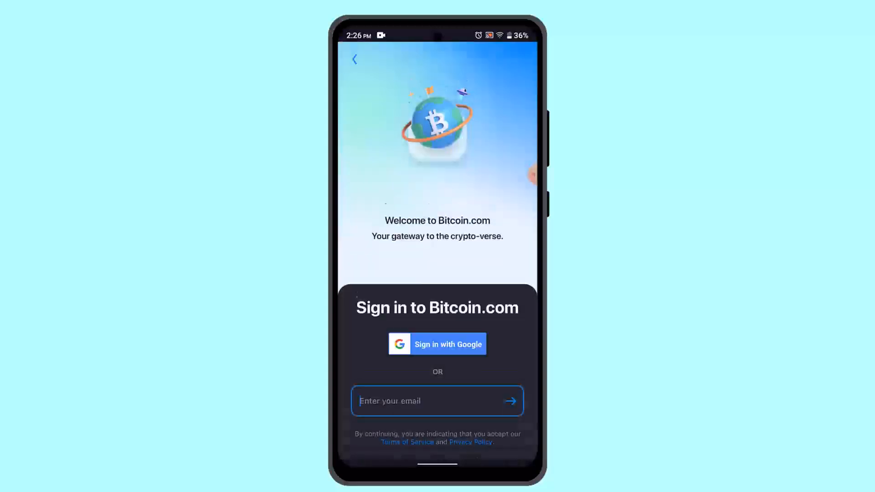
pyautogui.write('wj')
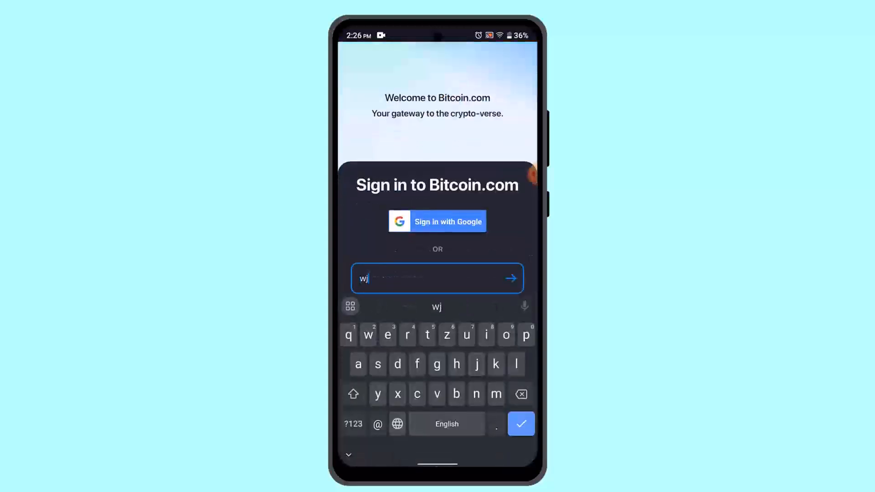
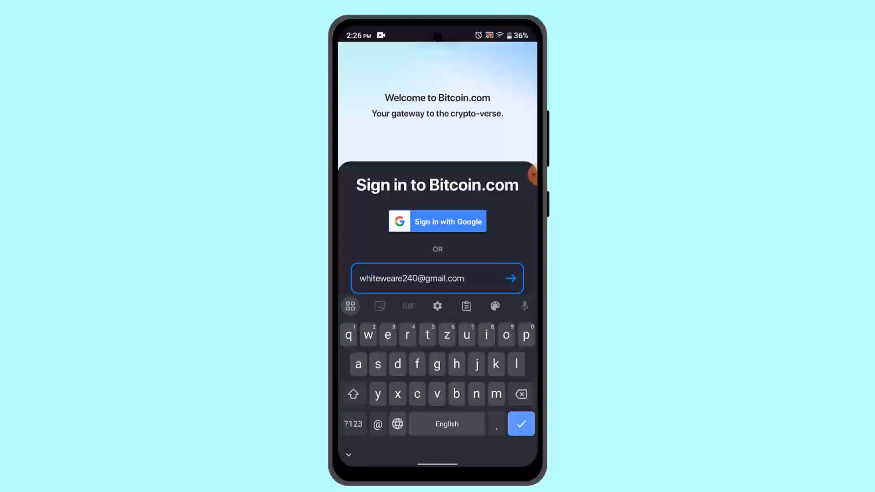
pyautogui.click(509, 278)
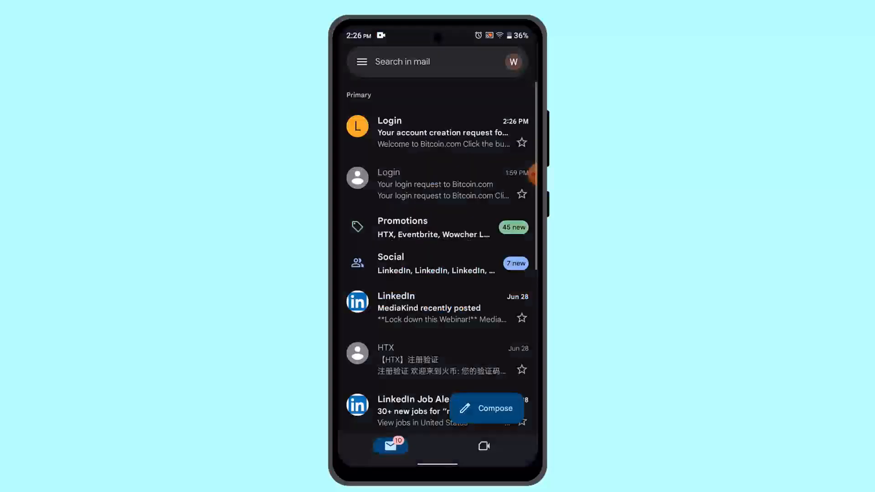
# Open the 'Your account creation request for Bitcoin.com' email and confirm with Continue
pyautogui.click(441, 132)
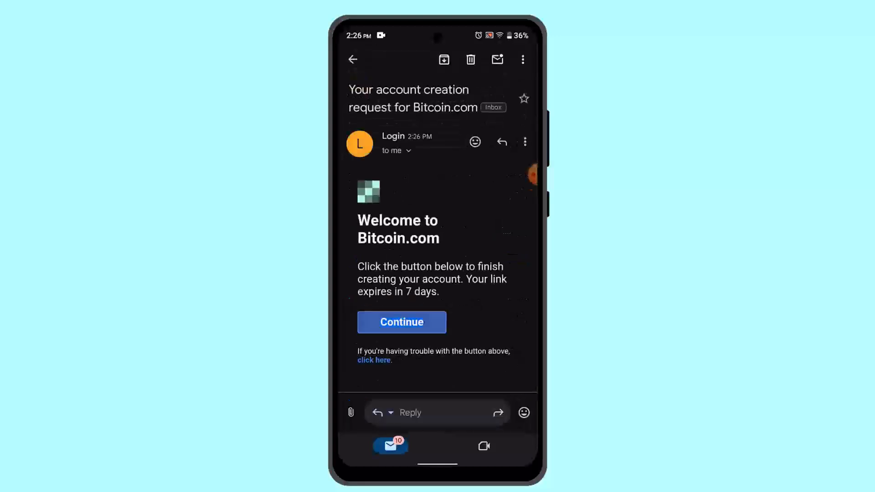
pyautogui.click(401, 322)
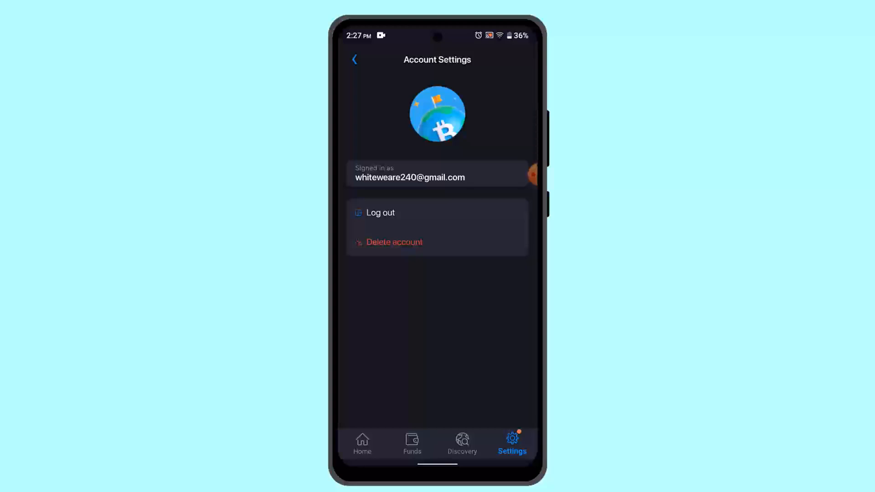
# Go from Account Settings back Home and open the Get started checklist card
pyautogui.click(354, 60)
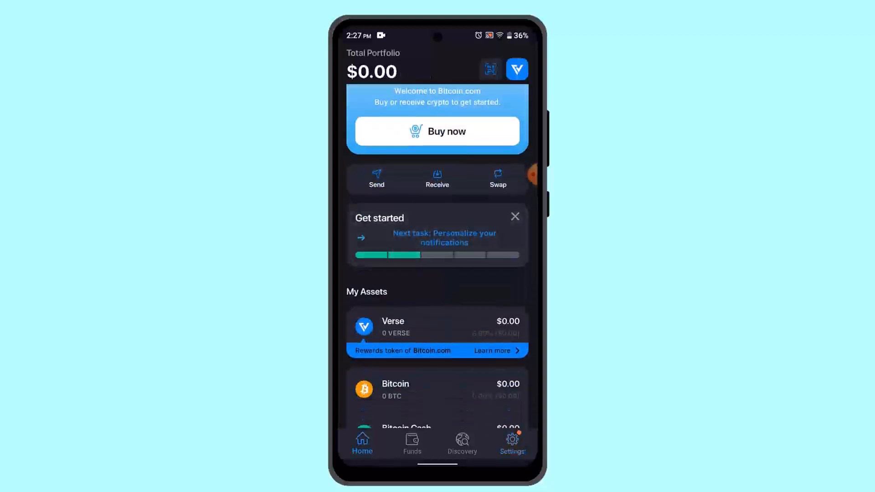
pyautogui.click(437, 234)
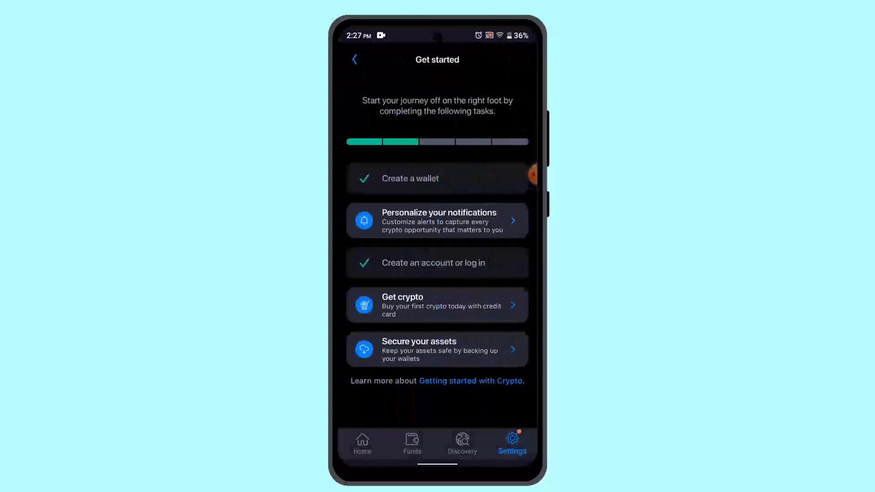